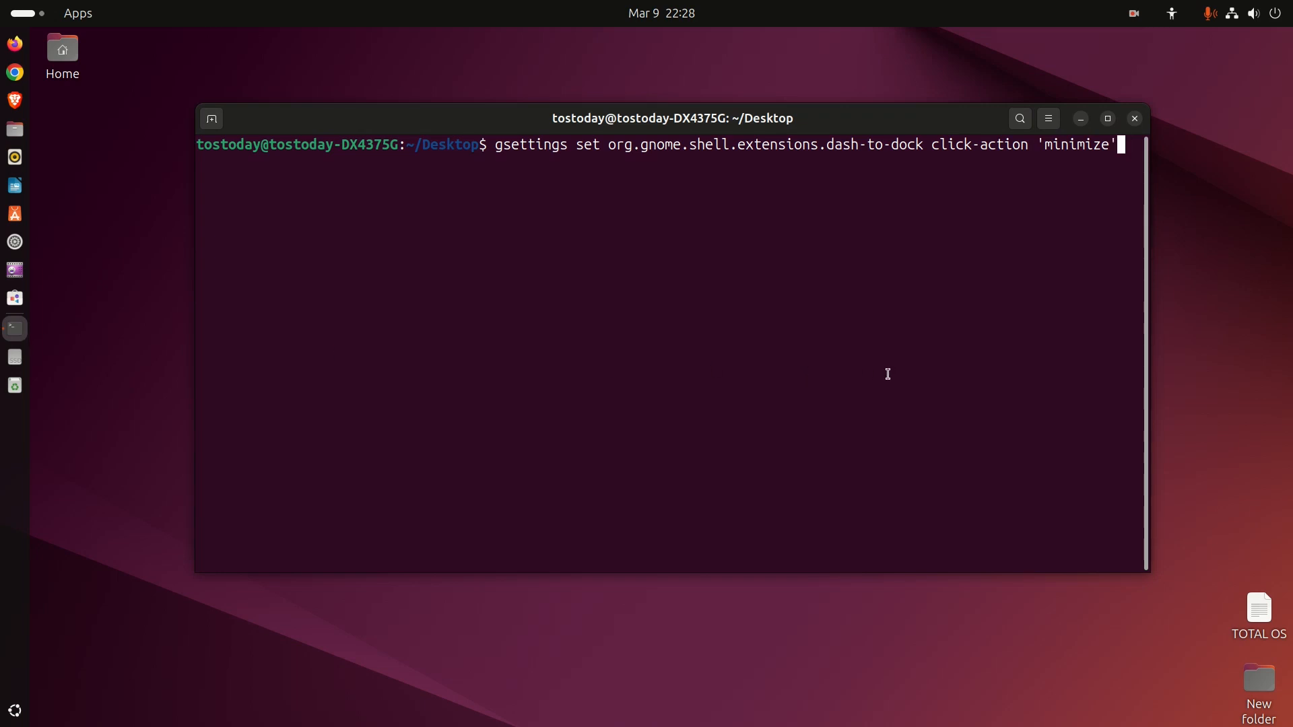
{"action": "mouse_move", "coordinate": [91, 346]}
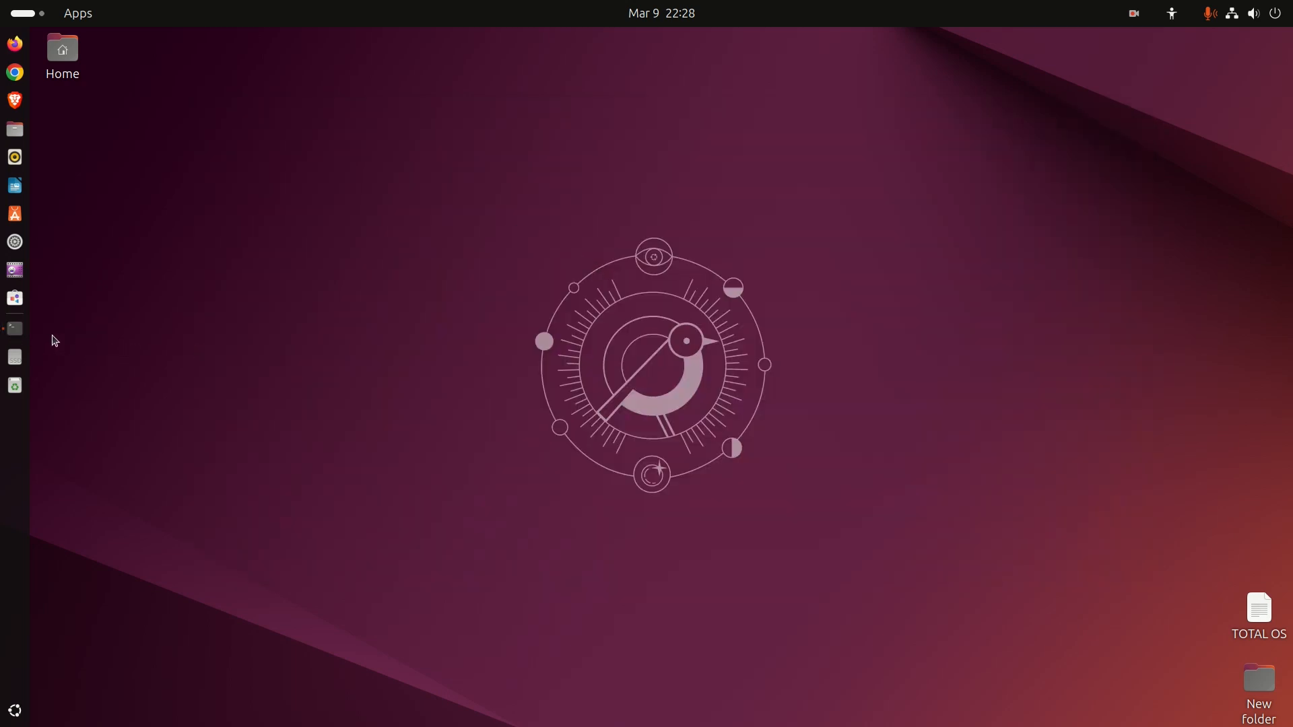
{"action": "mouse_move", "coordinate": [515, 327]}
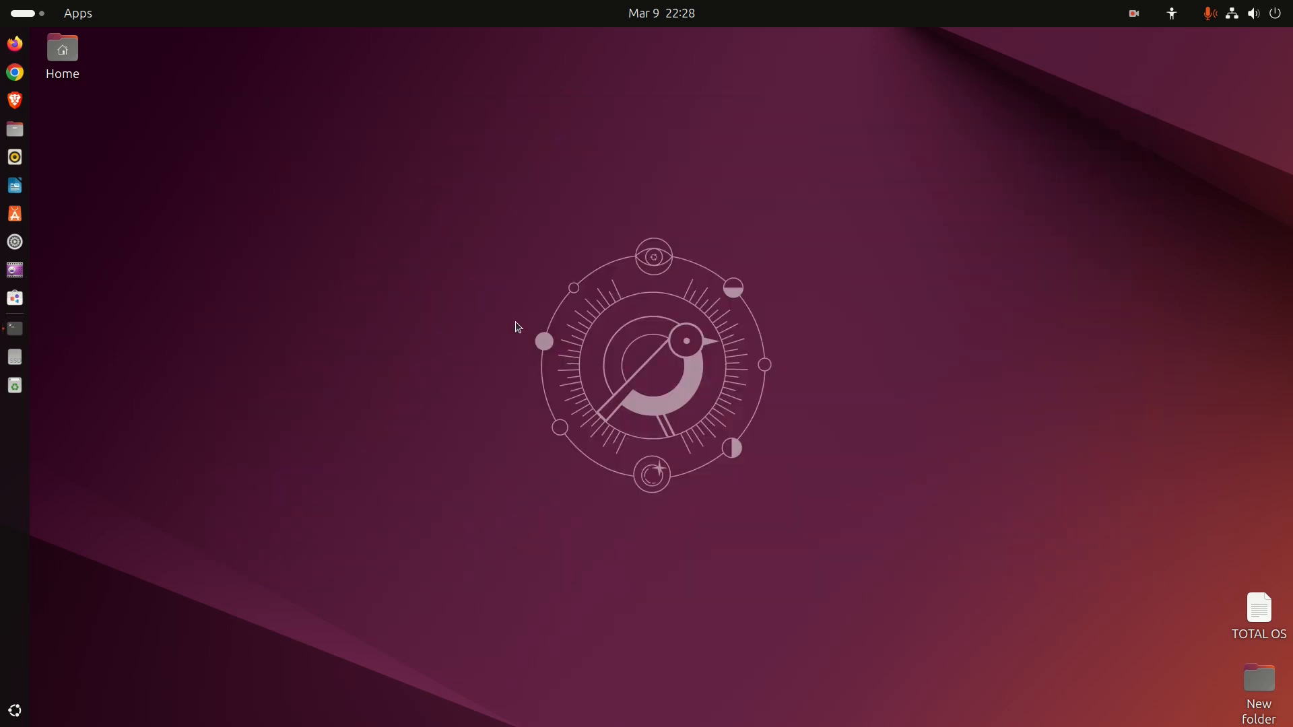
{"action": "mouse_move", "coordinate": [551, 327]}
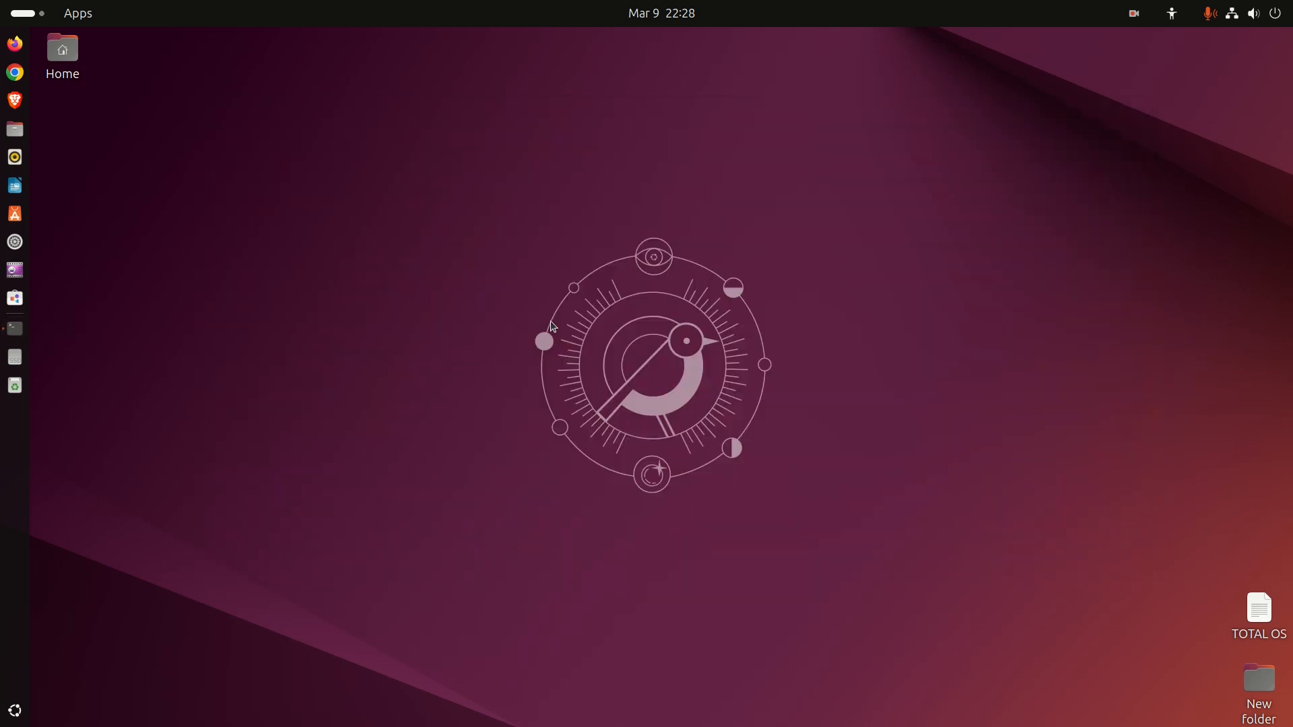
{"action": "mouse_move", "coordinate": [14, 328]}
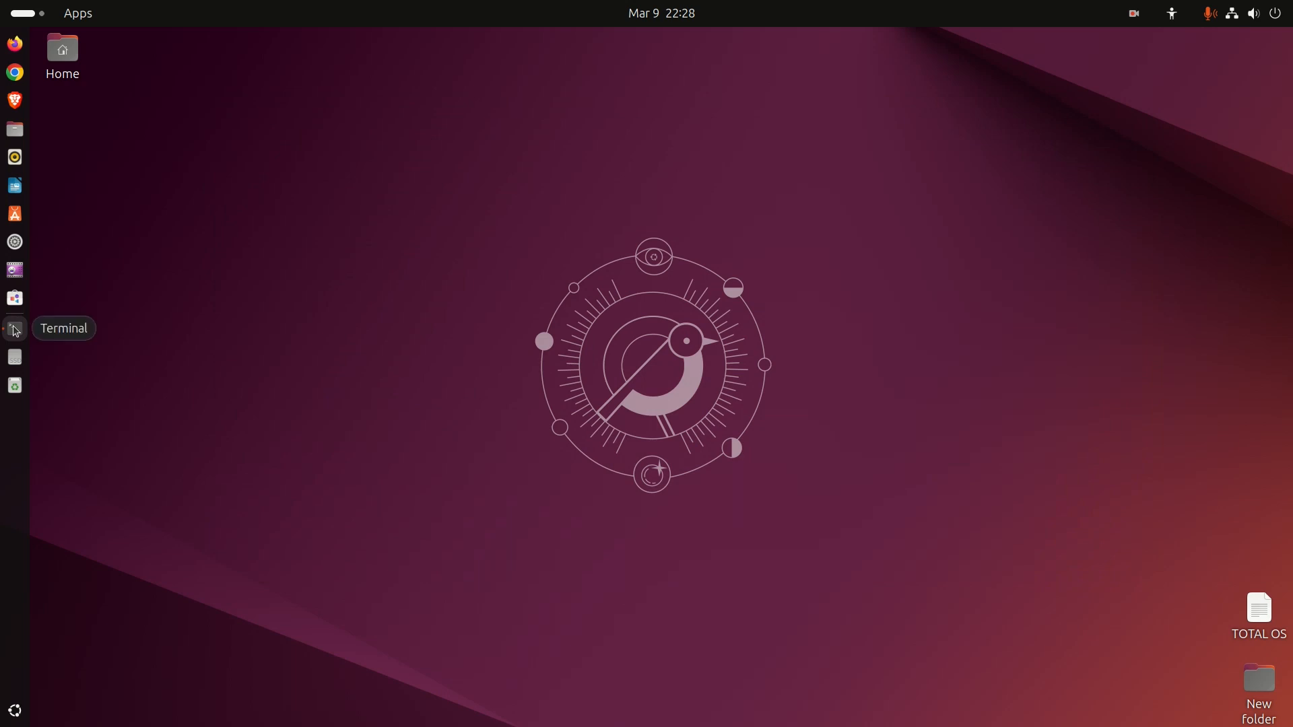
Restore the minimized Terminal from the dock, revealing the pending gsettings minimize click-action command
{"action": "left_click", "coordinate": [14, 328]}
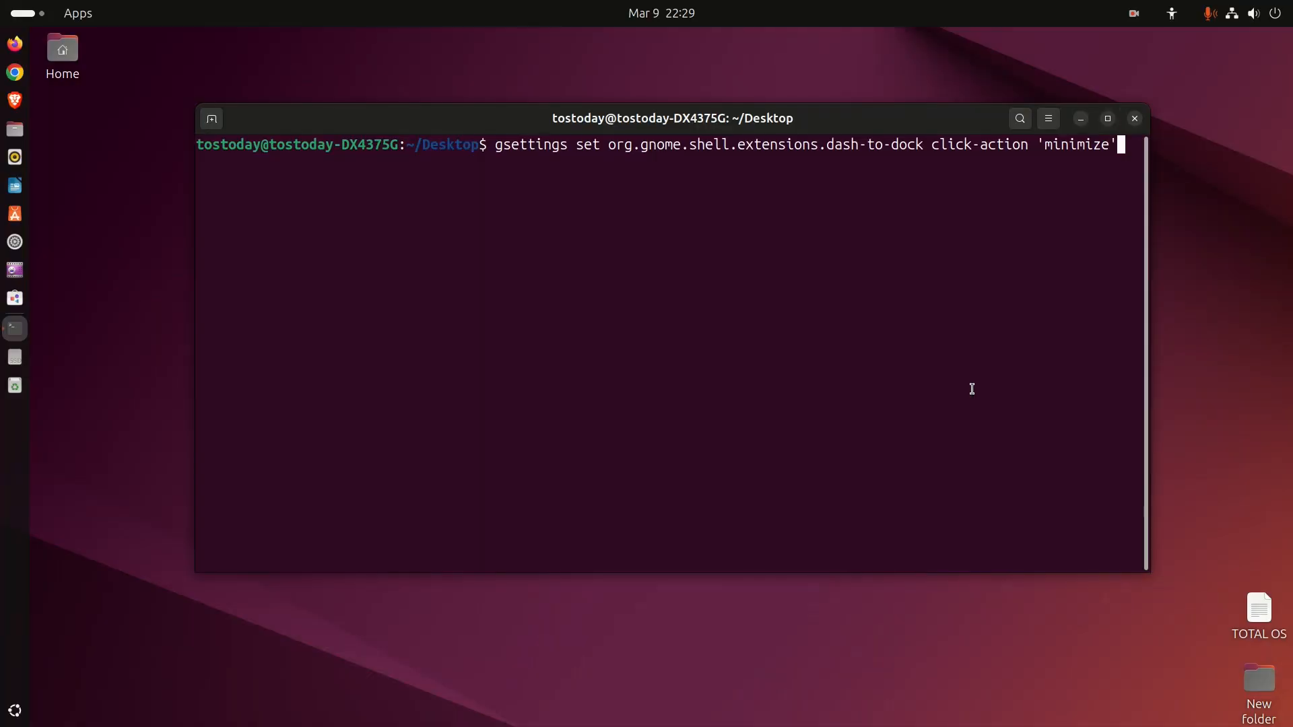
{"action": "mouse_move", "coordinate": [895, 213]}
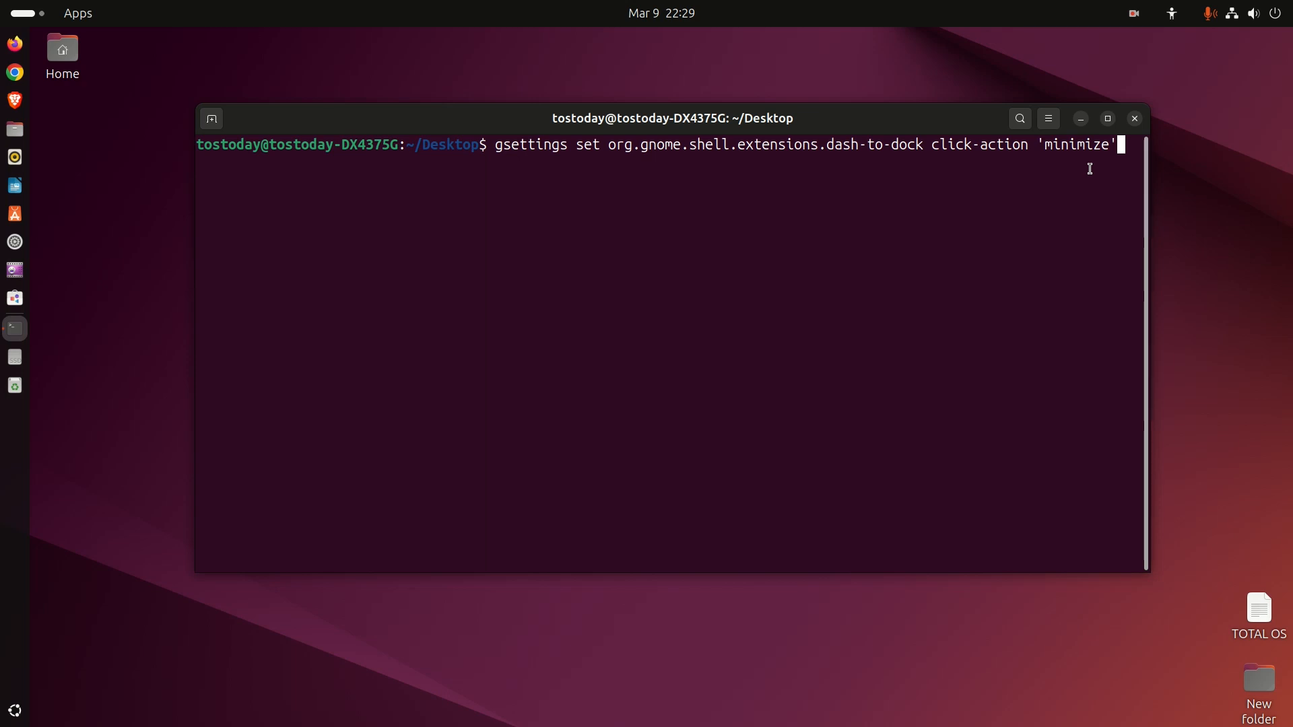
{"action": "mouse_move", "coordinate": [910, 26]}
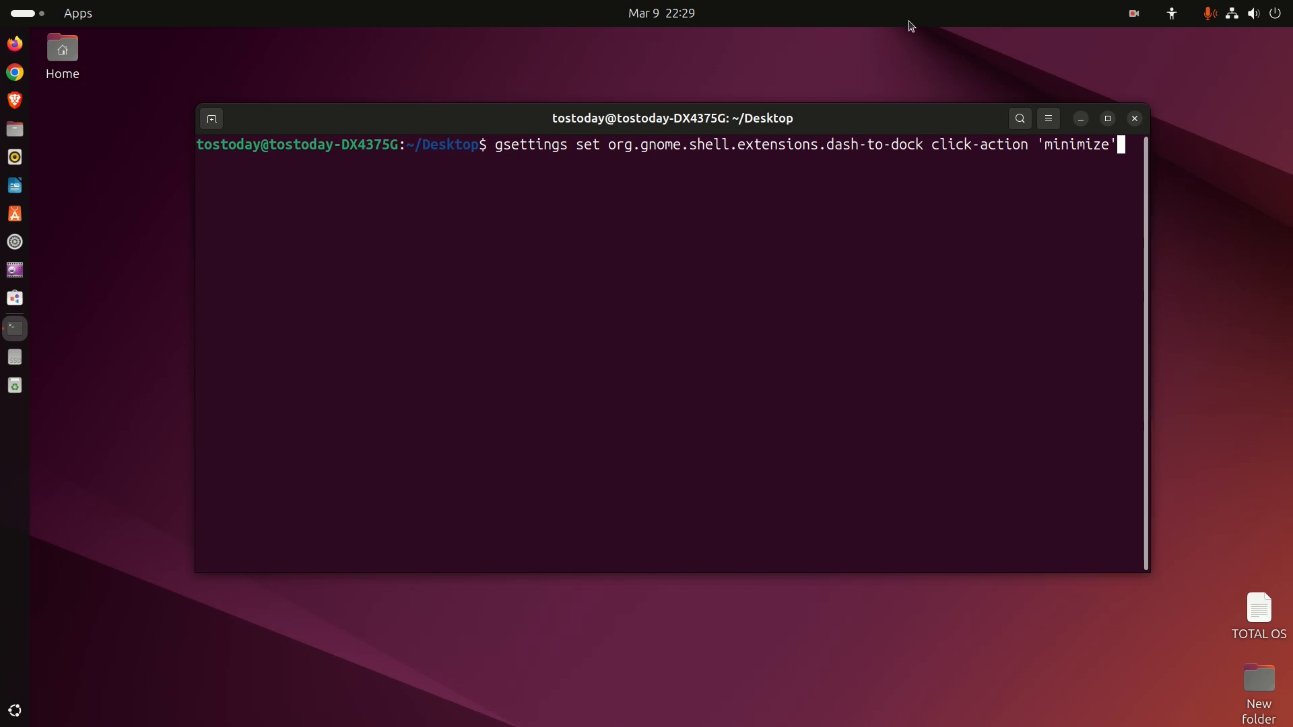
{"action": "mouse_move", "coordinate": [871, 126]}
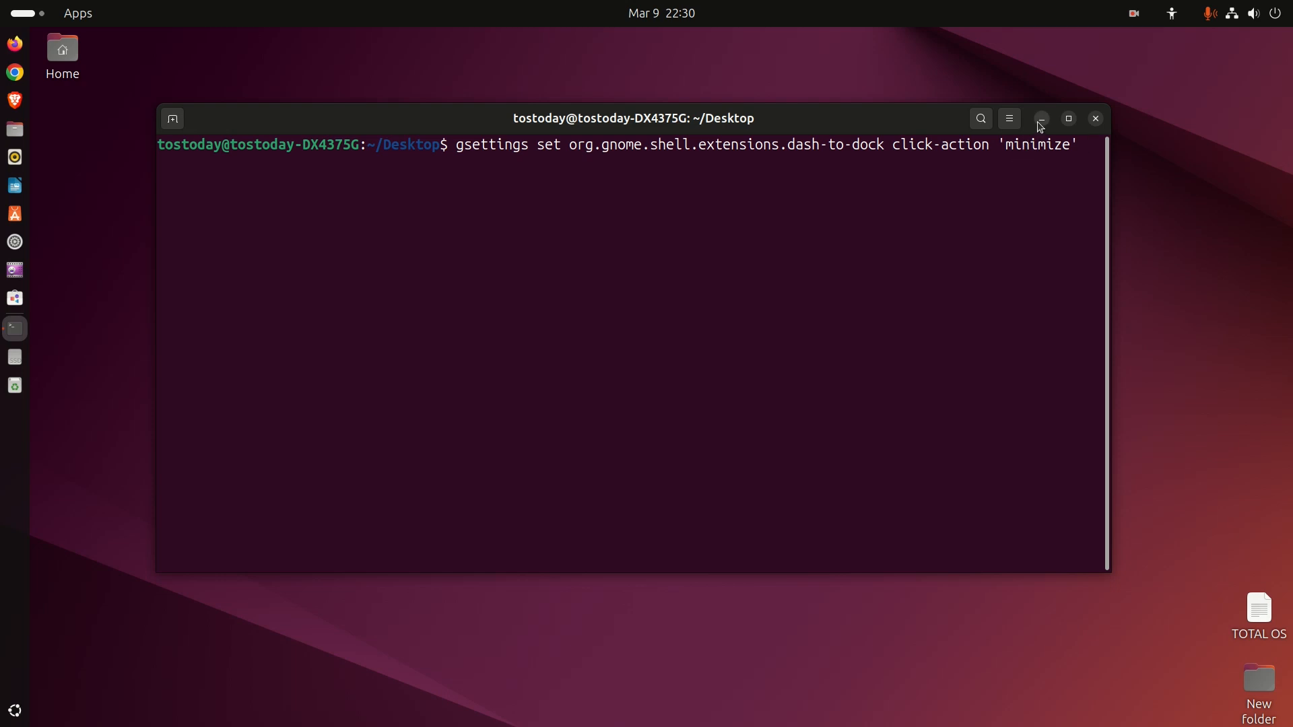
{"action": "mouse_move", "coordinate": [986, 183]}
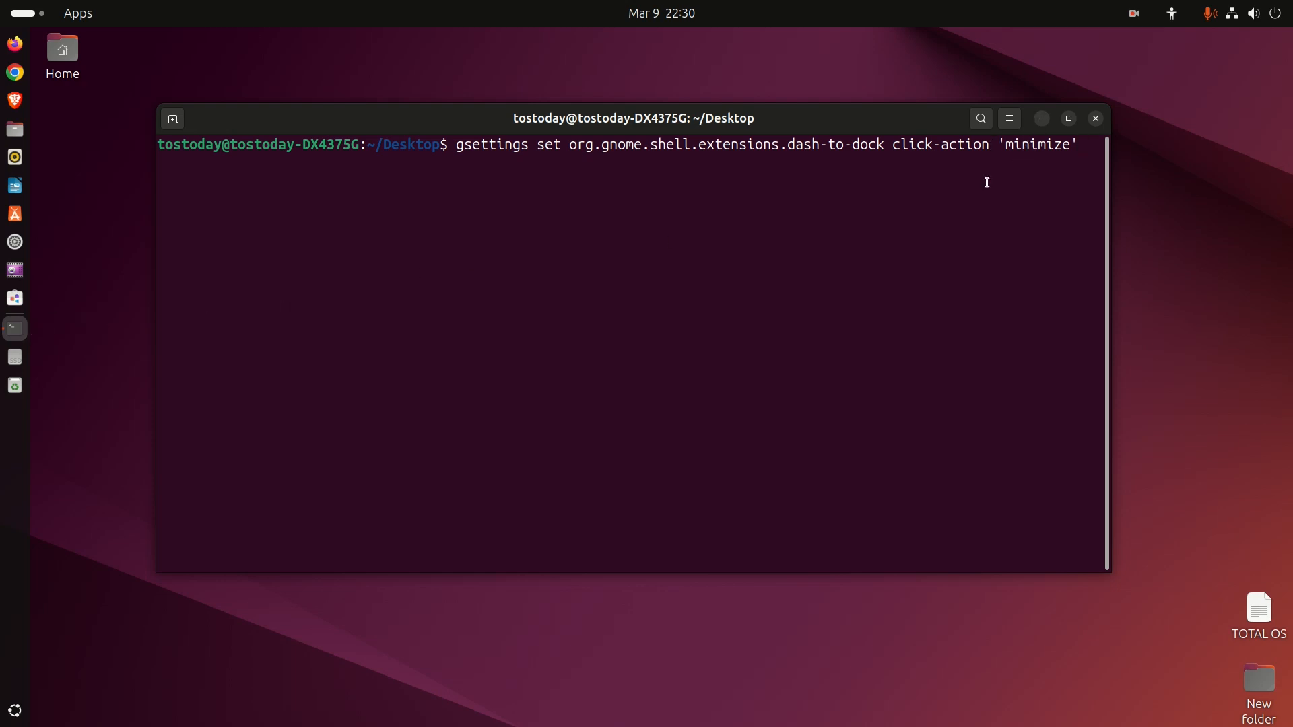
Close the GNOME Terminal window, removing it from the desktop and dock
{"action": "left_click", "coordinate": [1040, 118]}
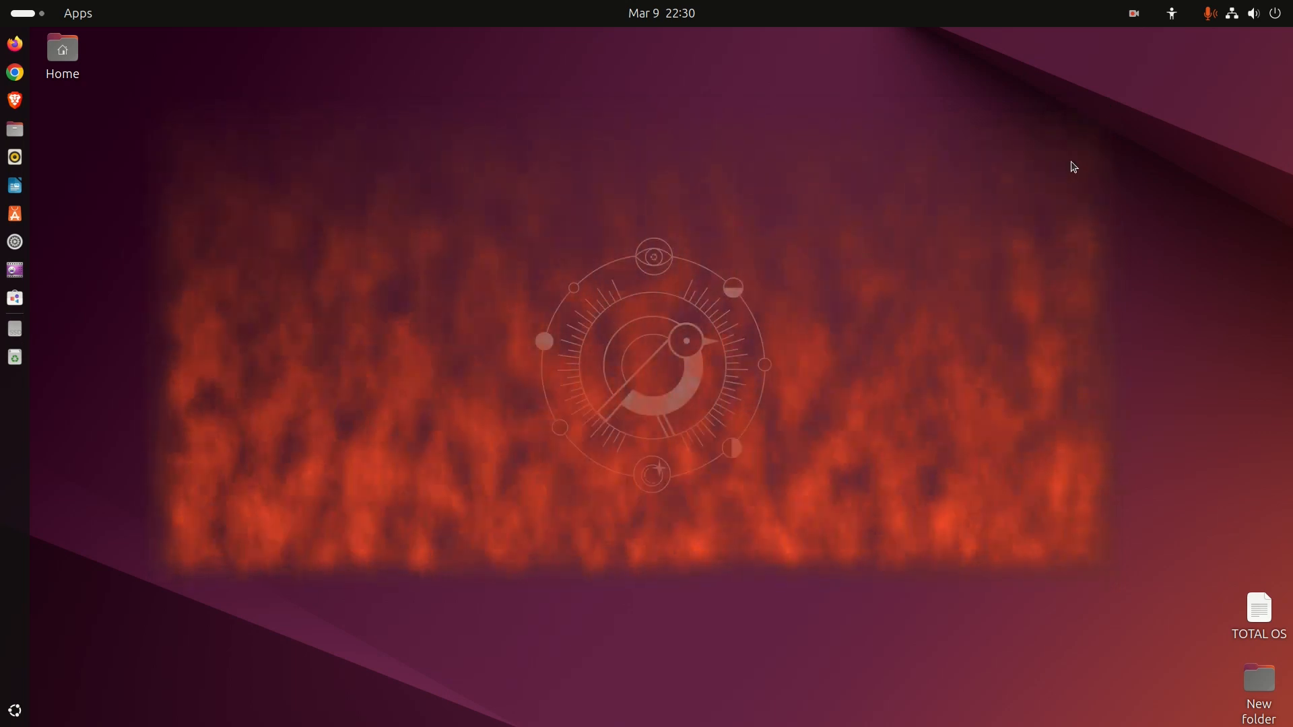